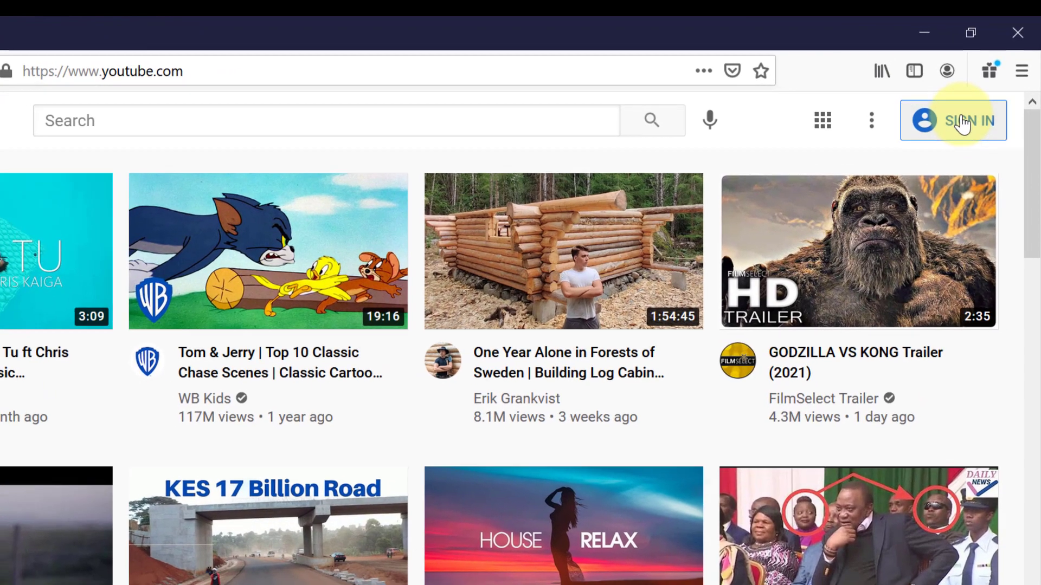
- Start signing in to YouTube, reaching the Google account chooser
{"action": "left_click", "coordinate": [953, 121]}
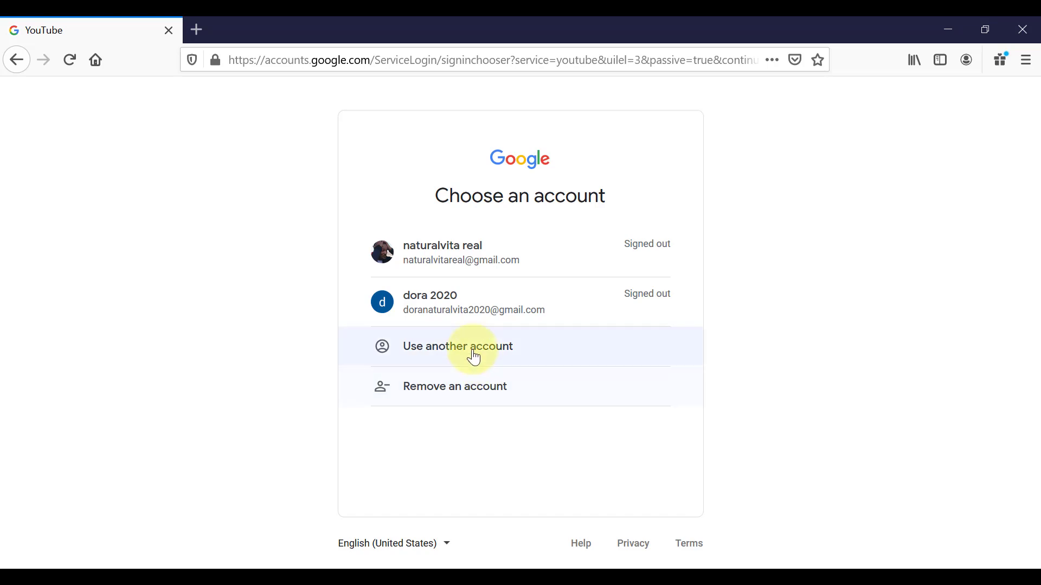
- Choose another account and begin creating a new Google account for managing a business
{"action": "left_click", "coordinate": [458, 345]}
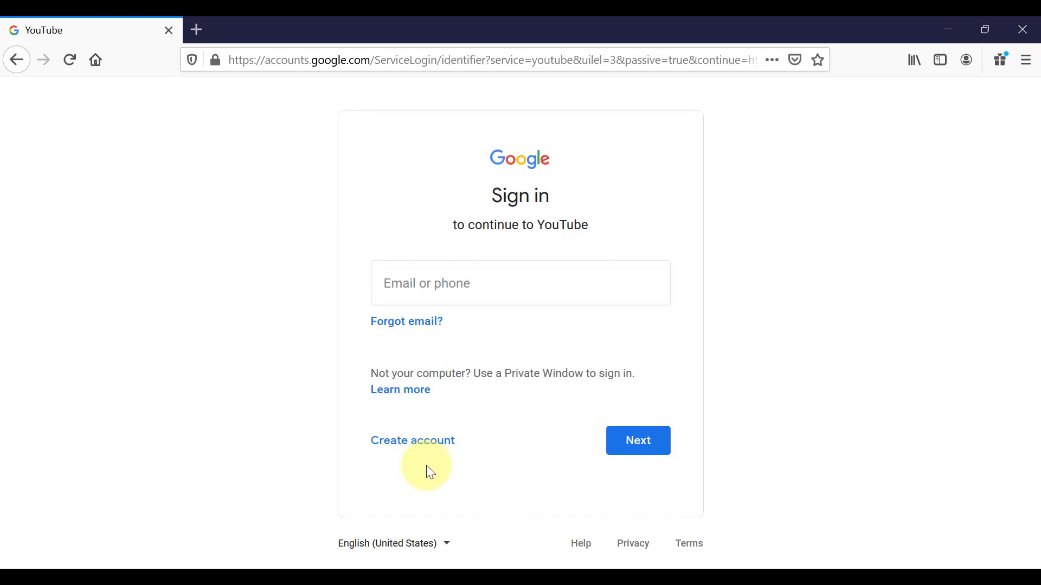
{"action": "mouse_move", "coordinate": [415, 448]}
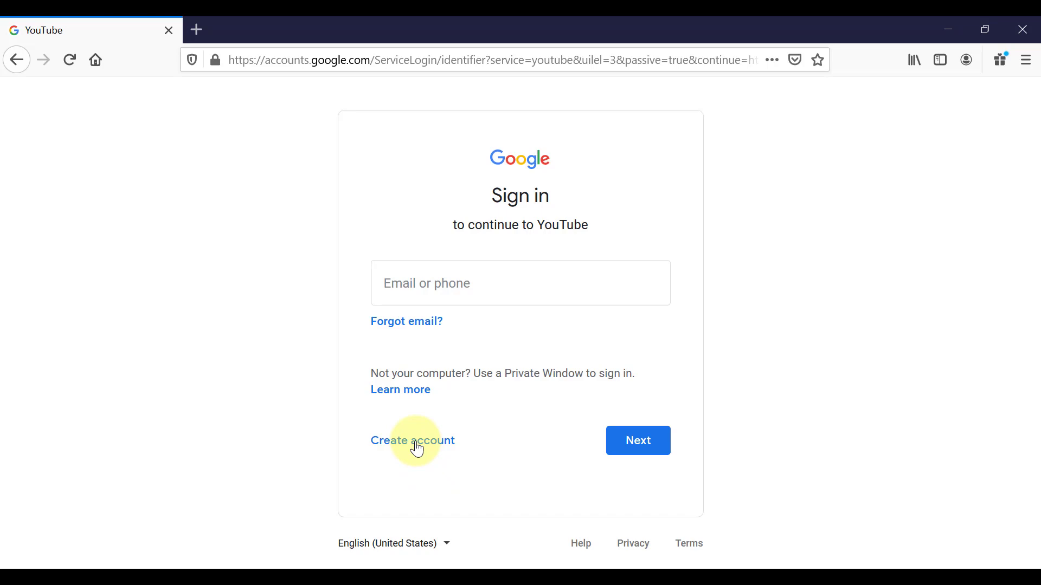
{"action": "left_click", "coordinate": [412, 440]}
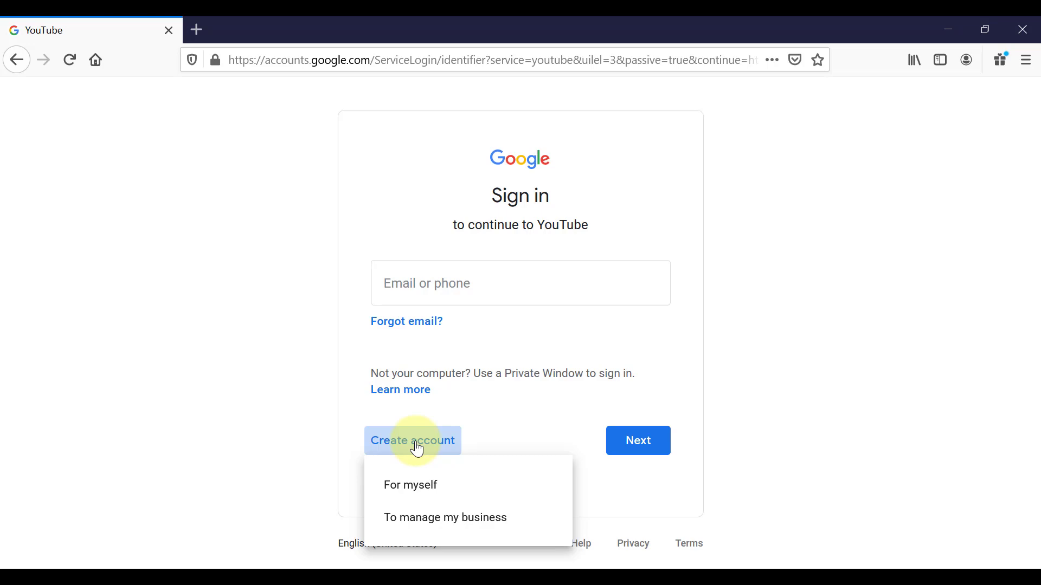
{"action": "mouse_move", "coordinate": [367, 444]}
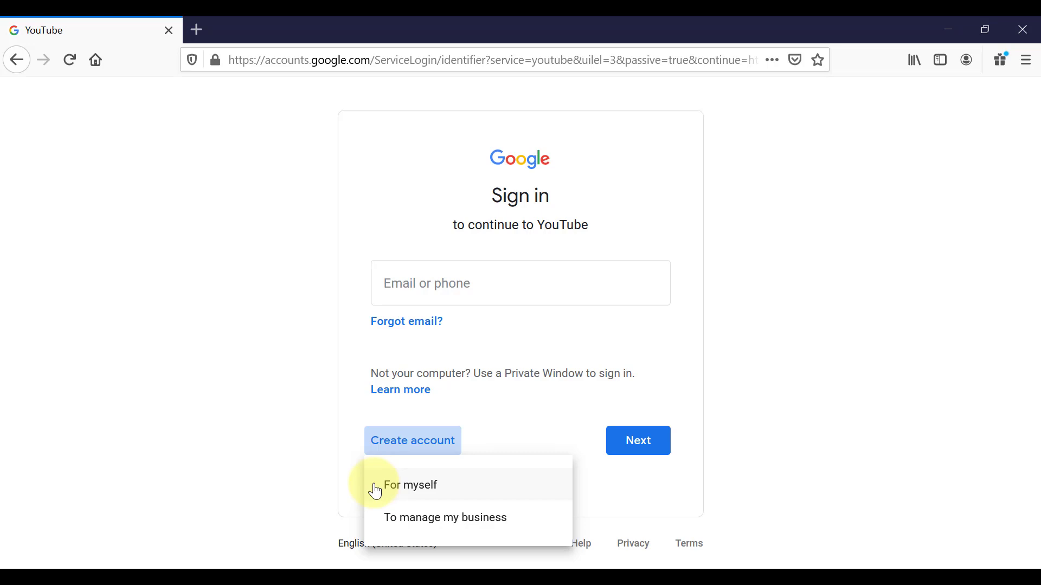
{"action": "mouse_move", "coordinate": [377, 524]}
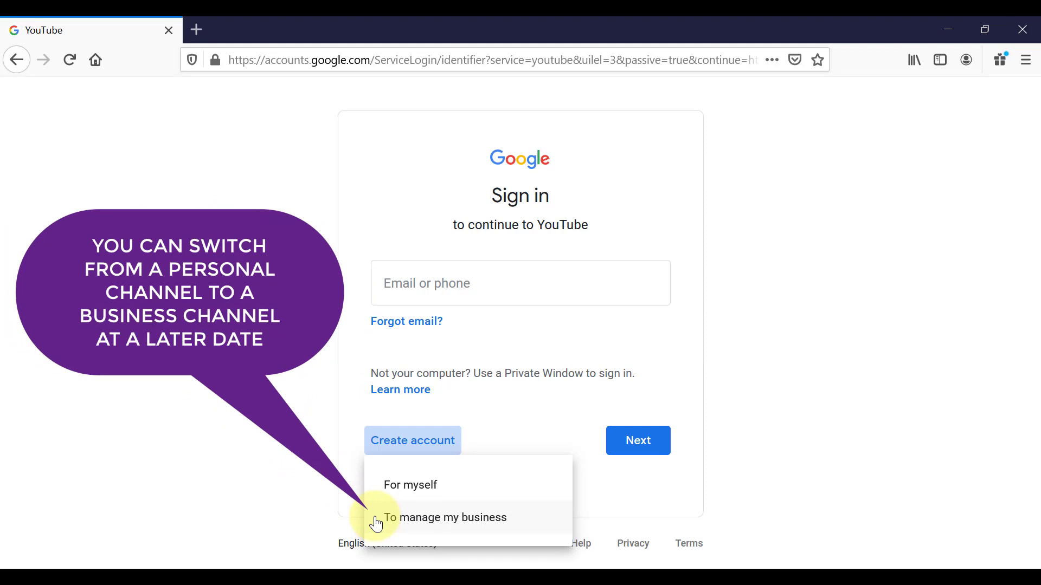
{"action": "left_click", "coordinate": [446, 518]}
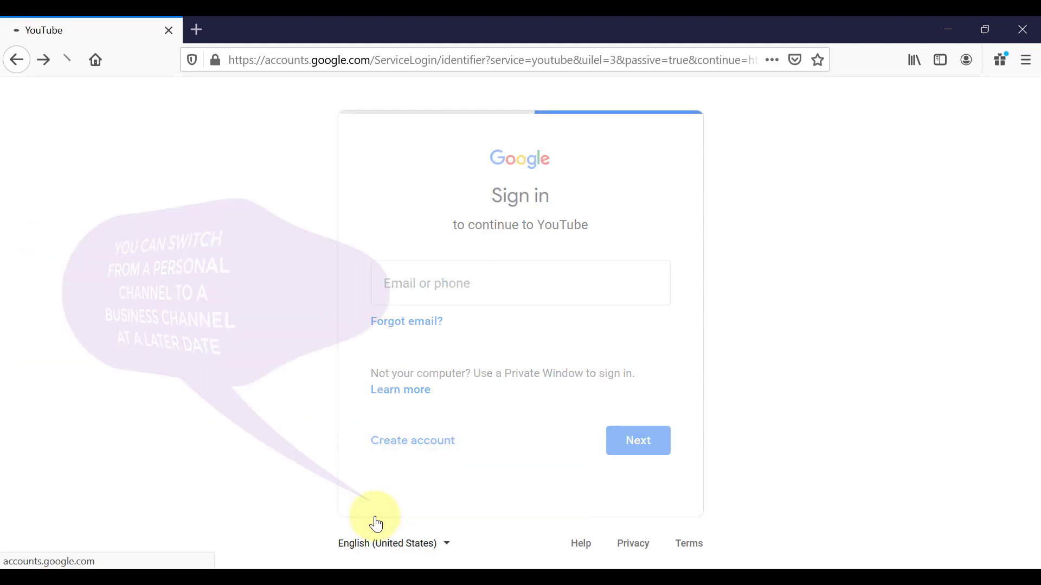
- Enter the name, get a new Gmail address, submit the details and accept the terms
{"action": "left_click", "coordinate": [412, 440]}
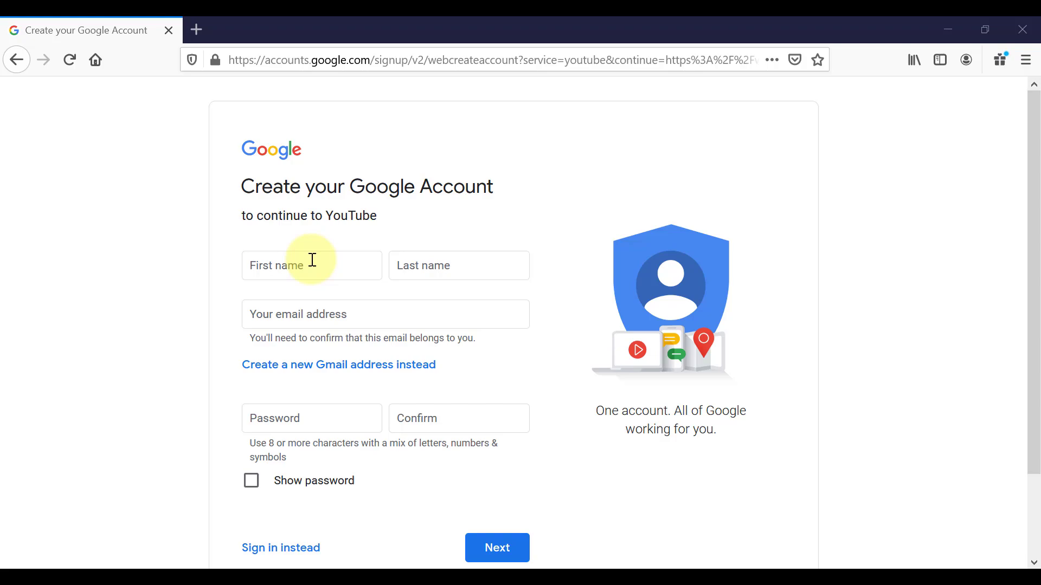
{"action": "left_click", "coordinate": [311, 264]}
{"action": "type", "text": "naturalvita"}
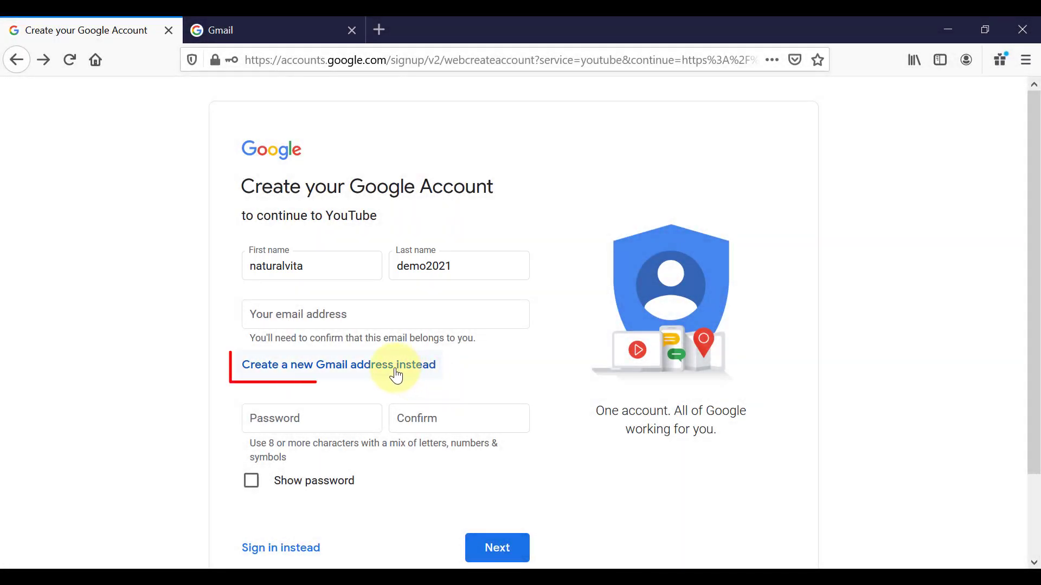
{"action": "left_click", "coordinate": [338, 364]}
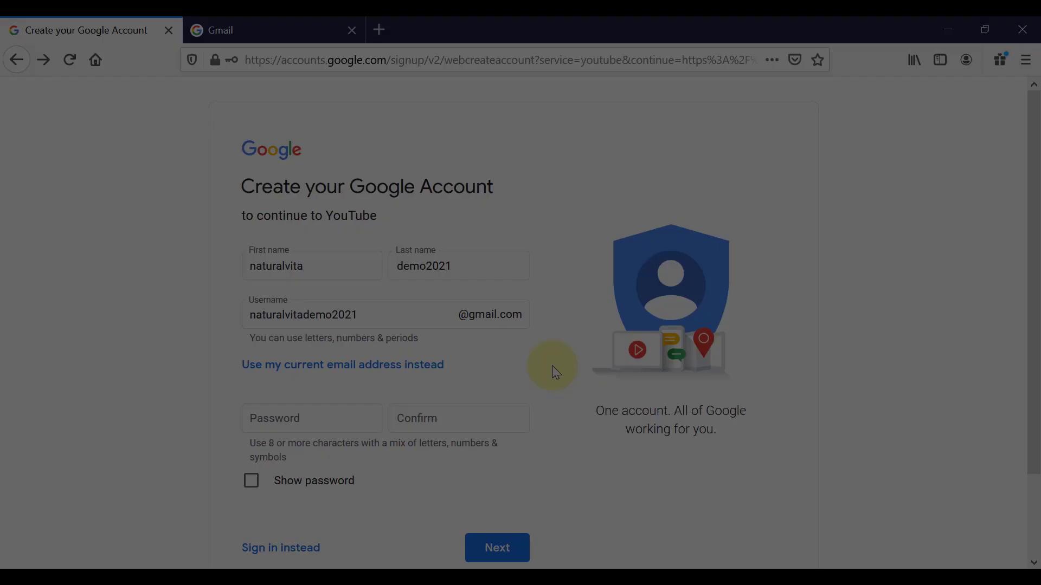
{"action": "left_click", "coordinate": [497, 547]}
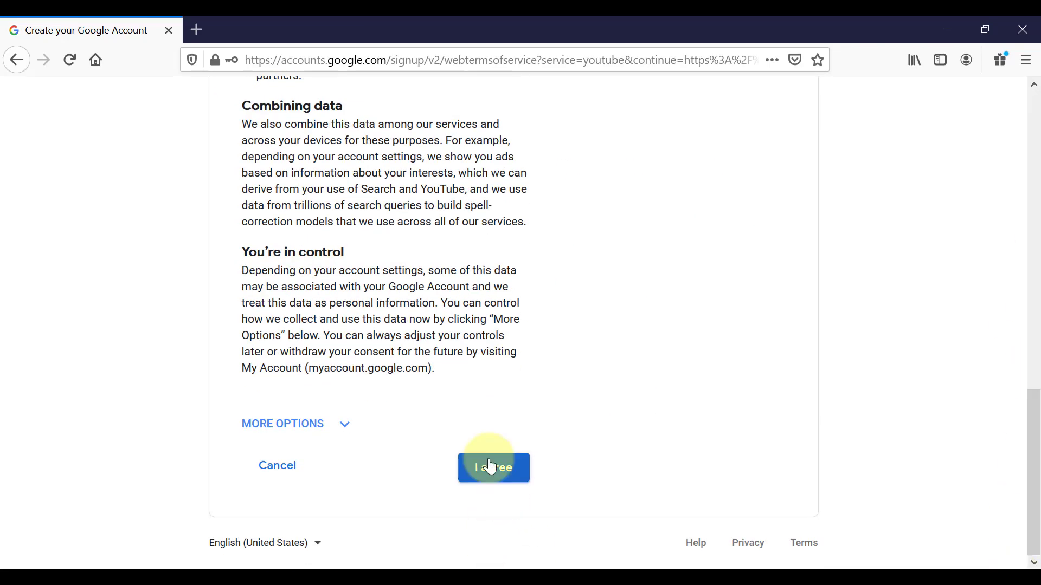
{"action": "left_click", "coordinate": [493, 468]}
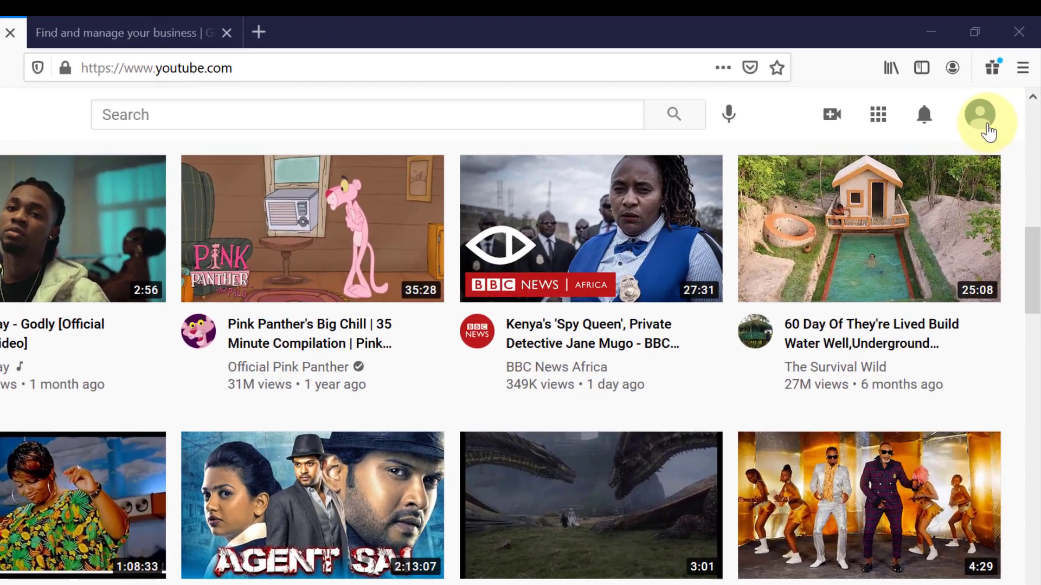
- Show the new account's menu from the profile avatar
{"action": "left_click", "coordinate": [989, 124]}
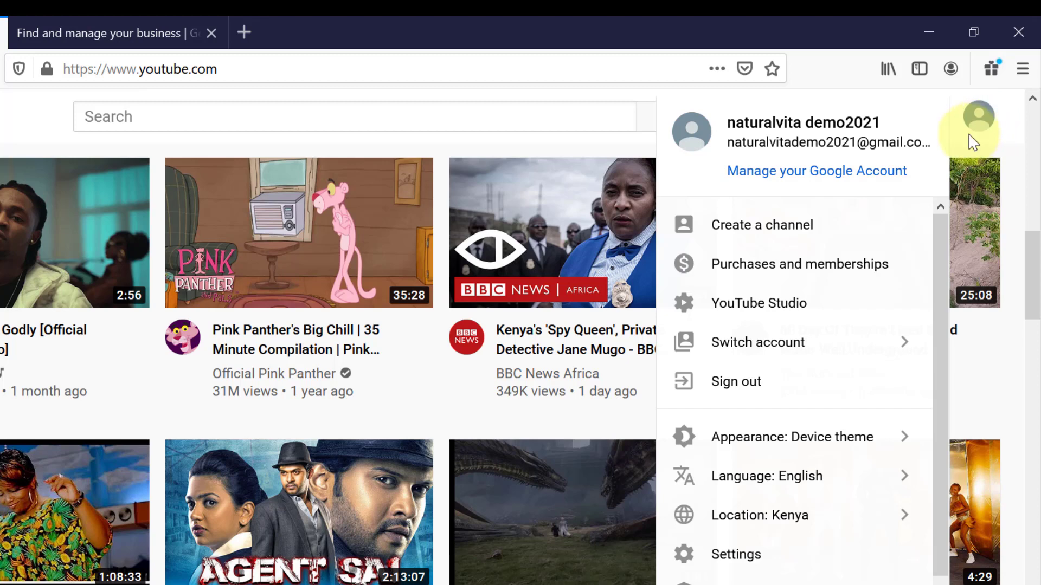
{"action": "mouse_move", "coordinate": [867, 221]}
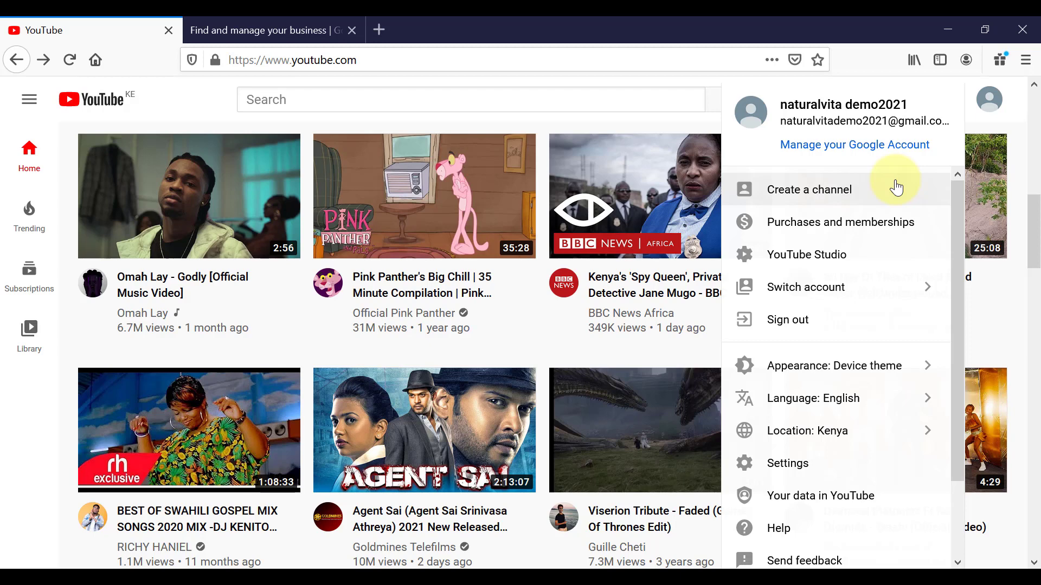
{"action": "mouse_move", "coordinate": [815, 463]}
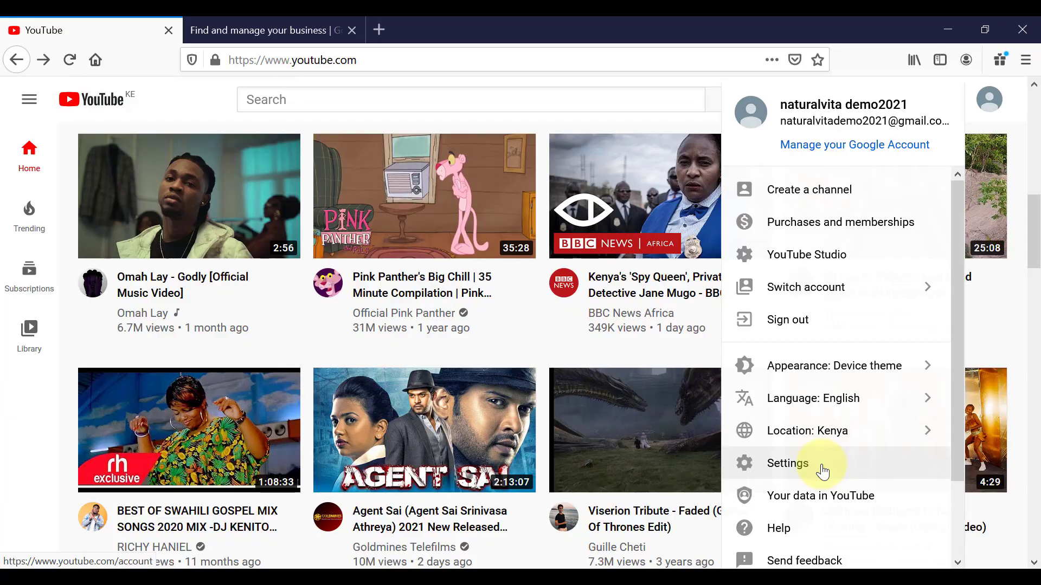
{"action": "left_click", "coordinate": [787, 463]}
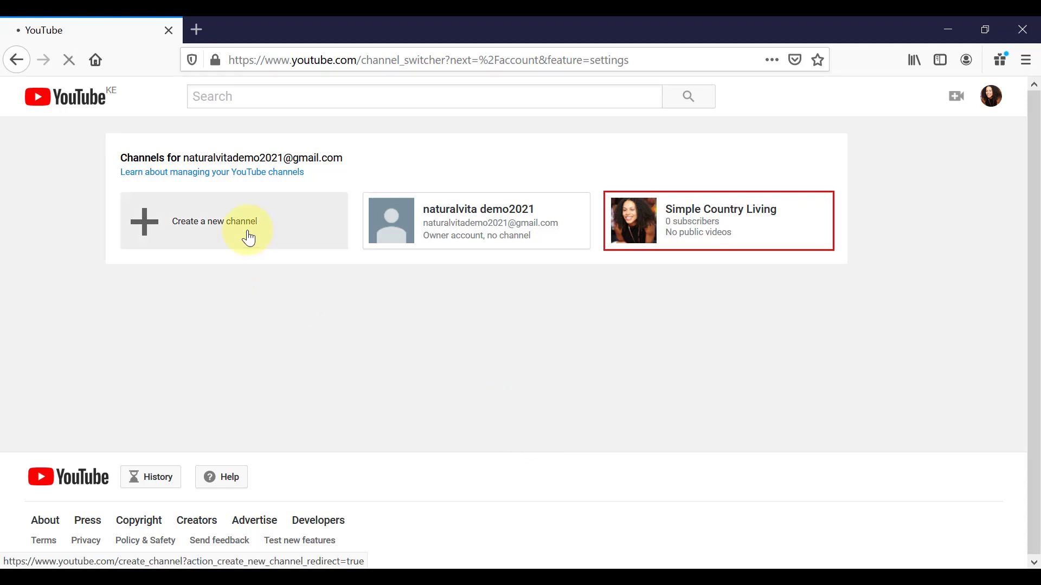
{"action": "left_click", "coordinate": [233, 221]}
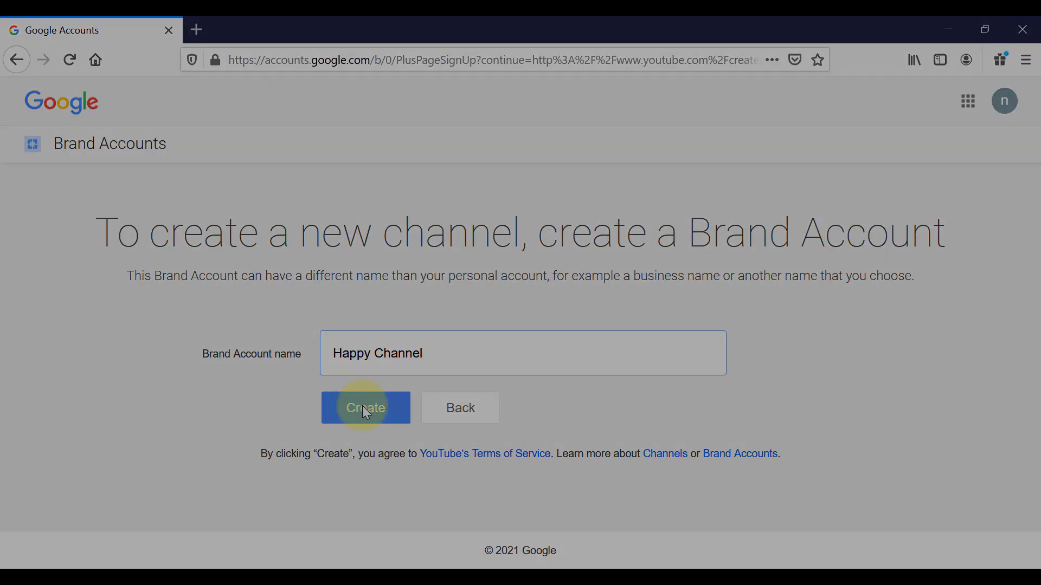
{"action": "left_click", "coordinate": [365, 407]}
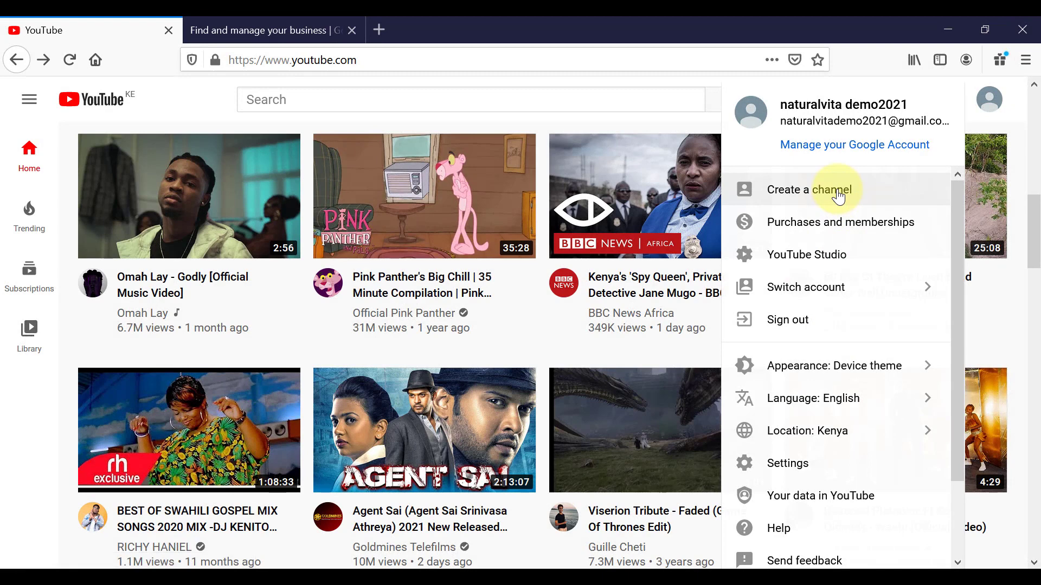
- Begin channel creation and choose the custom brand name option
{"action": "left_click", "coordinate": [802, 190]}
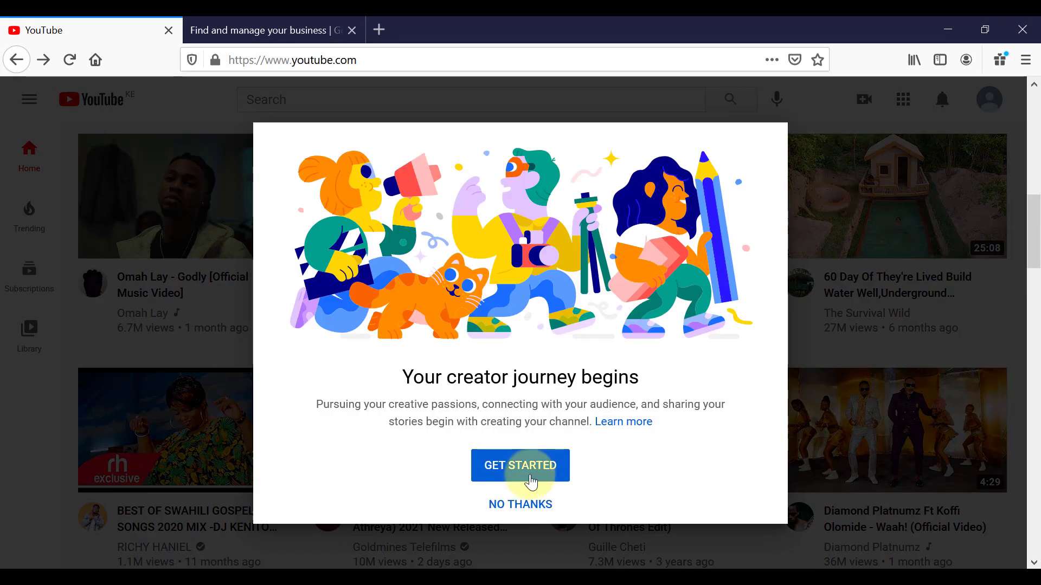
{"action": "left_click", "coordinate": [519, 465]}
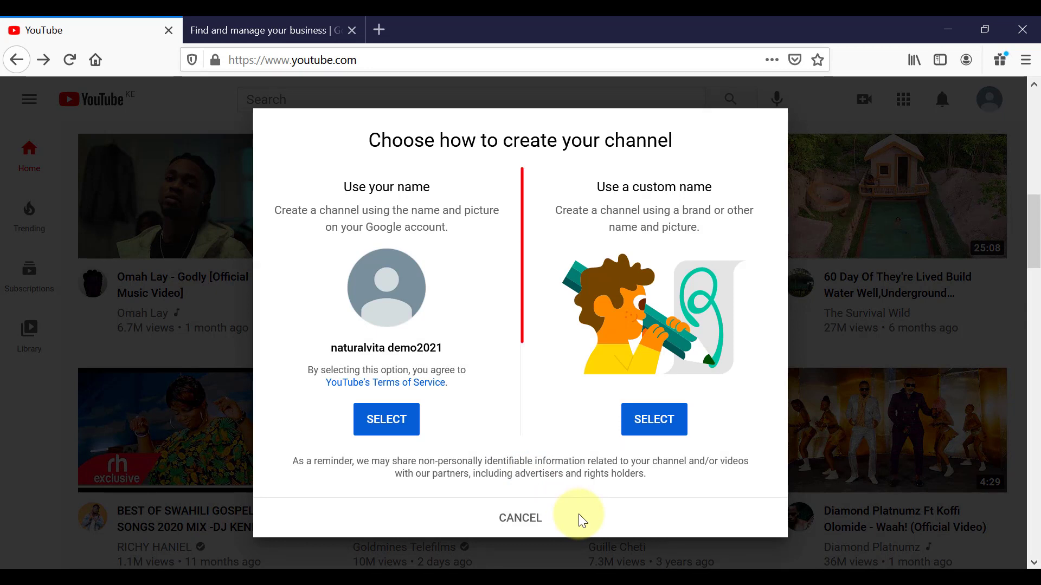
{"action": "mouse_move", "coordinate": [653, 420]}
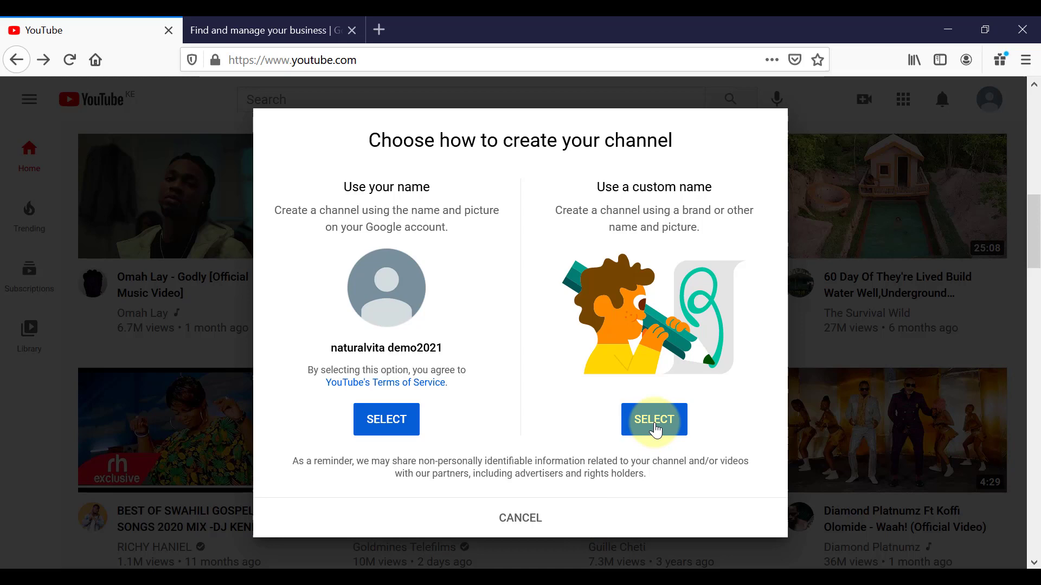
{"action": "left_click", "coordinate": [653, 420]}
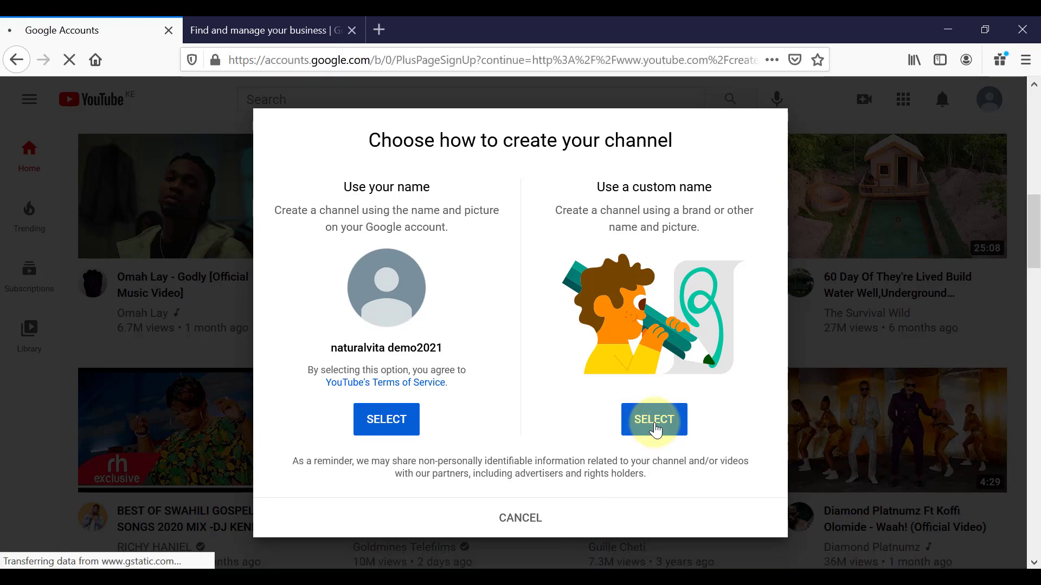
- Name the channel 'Simple Country Living', acknowledge the new account and create it
{"action": "left_click", "coordinate": [652, 419]}
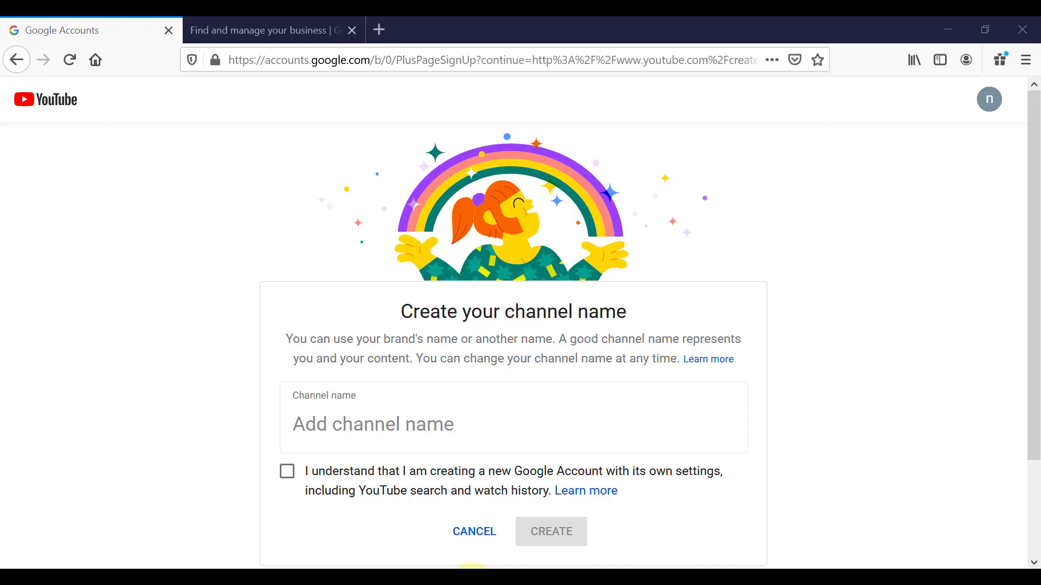
{"action": "type", "text": "Simple Country"}
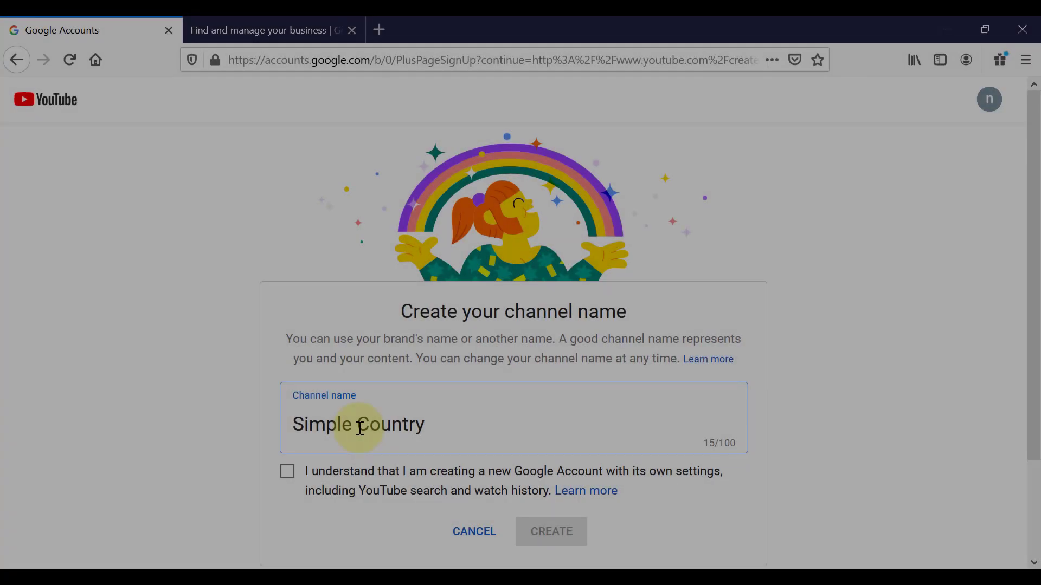
{"action": "type", "text": "Living"}
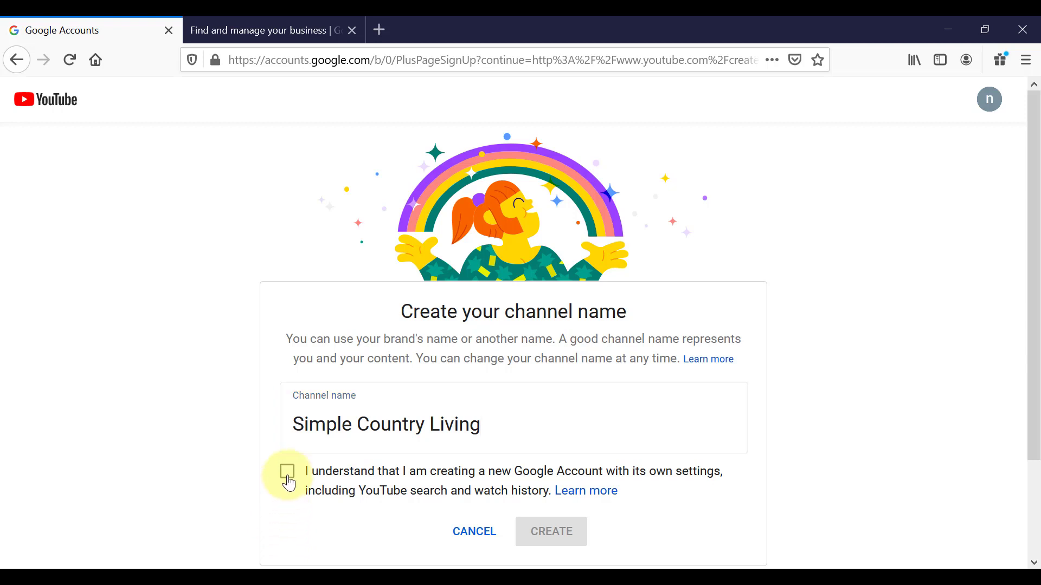
{"action": "left_click", "coordinate": [286, 471]}
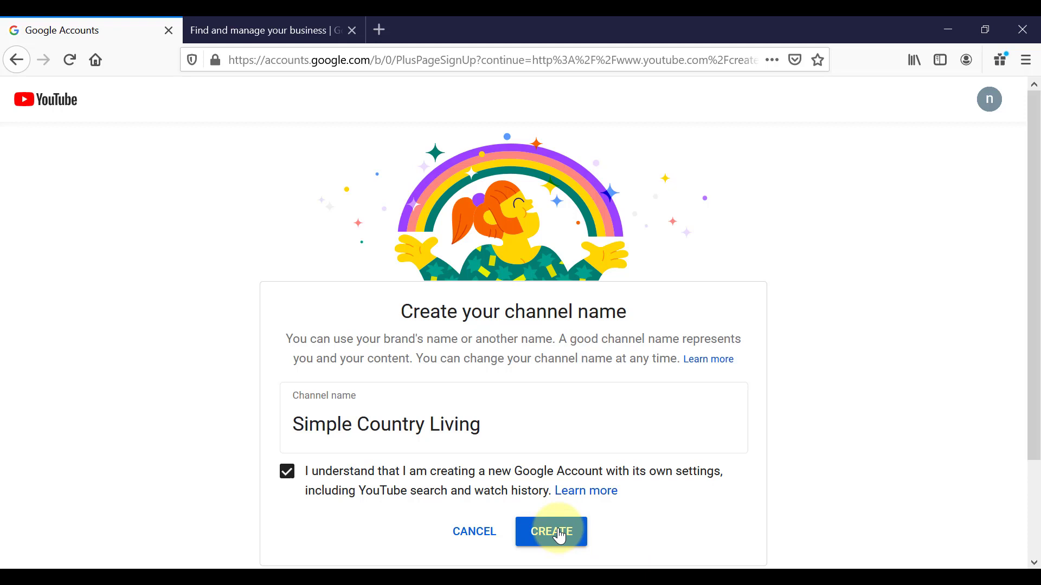
{"action": "left_click", "coordinate": [551, 531]}
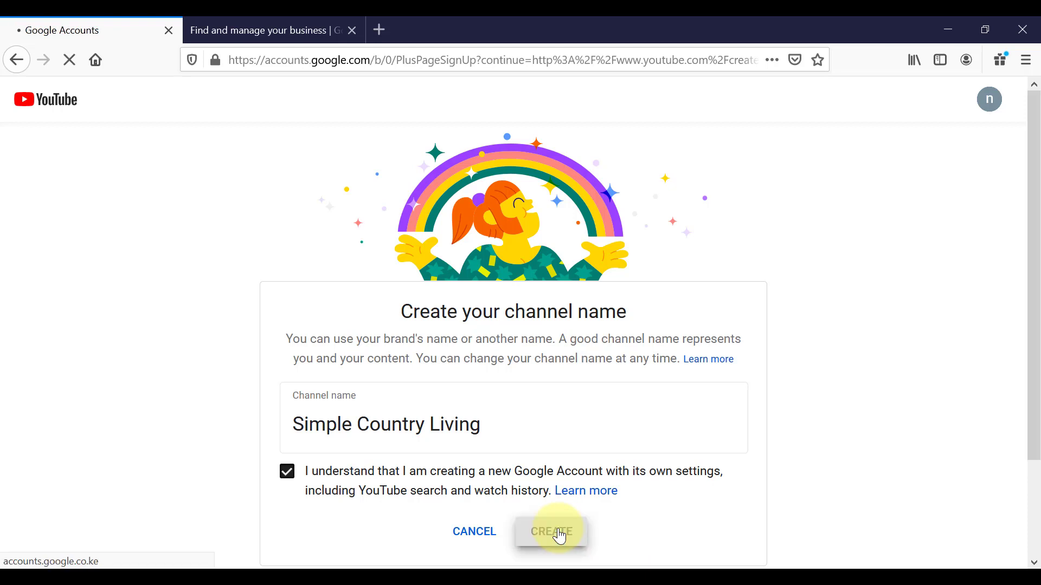
- Upload the Profile photo from Videos as the channel's profile picture
{"action": "left_click", "coordinate": [550, 531]}
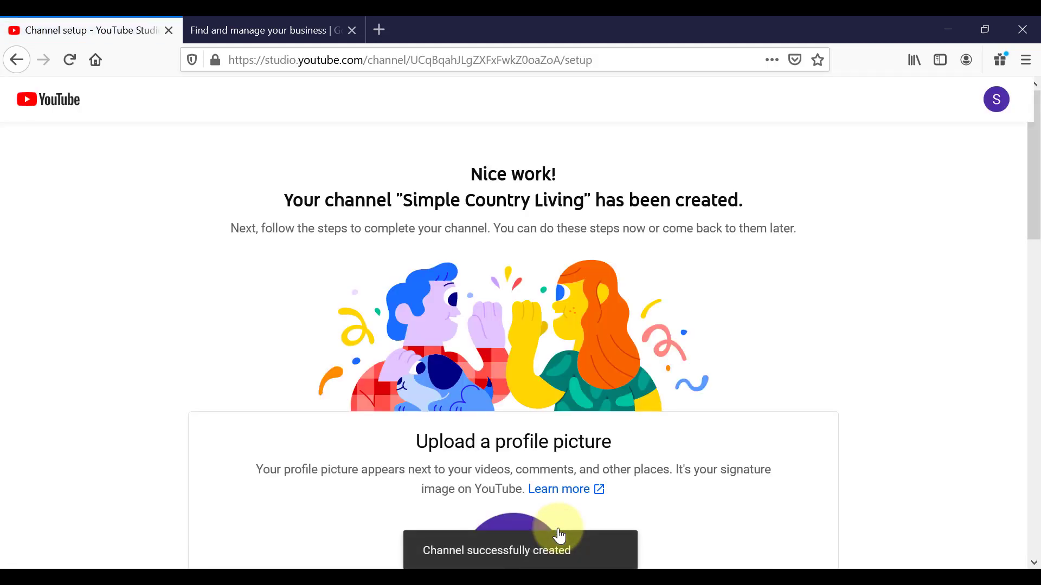
{"action": "scroll", "scroll_direction": "down", "scroll_amount": 3}
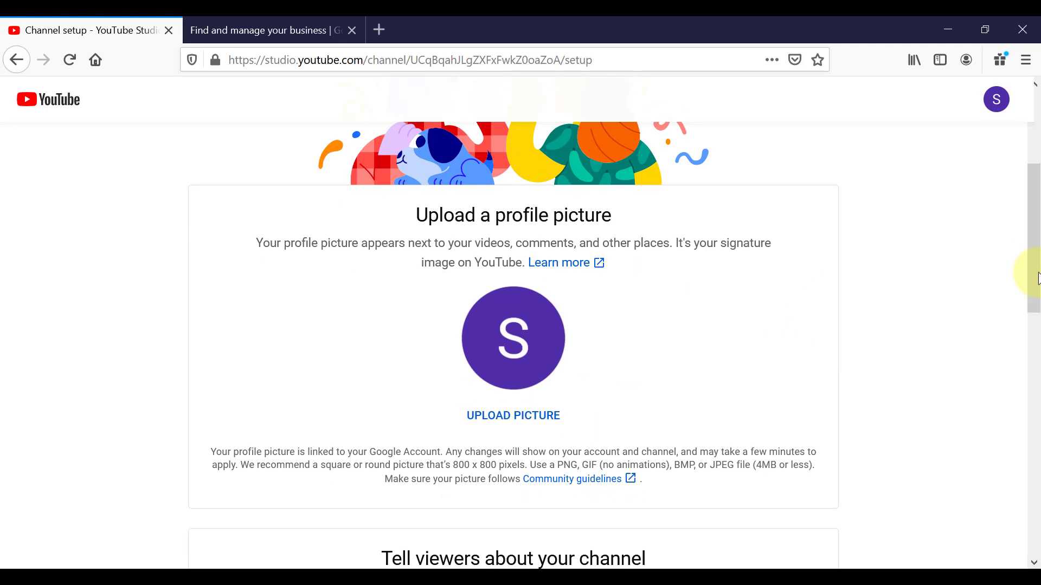
{"action": "mouse_move", "coordinate": [531, 422]}
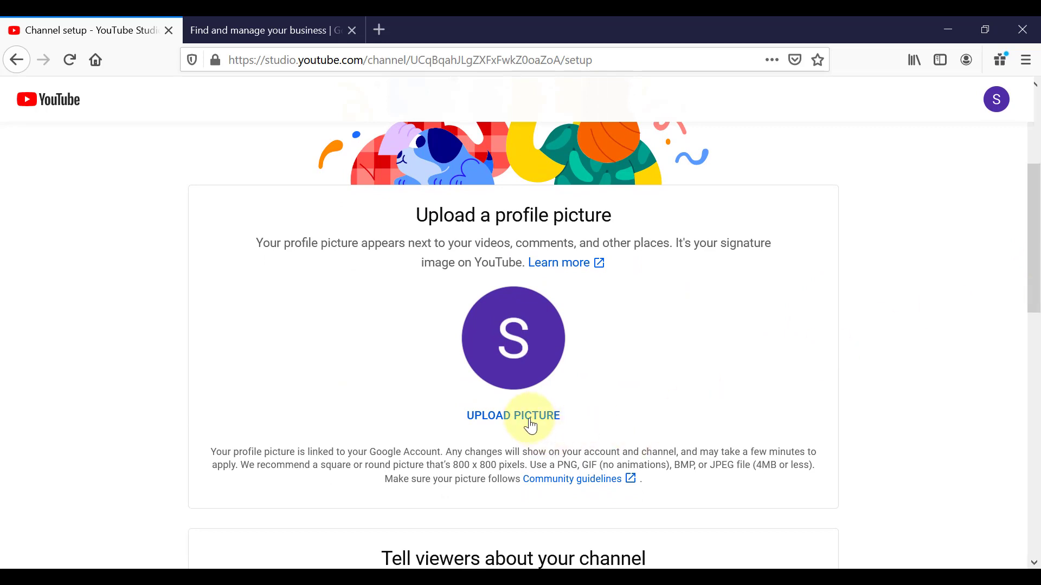
{"action": "left_click", "coordinate": [513, 416]}
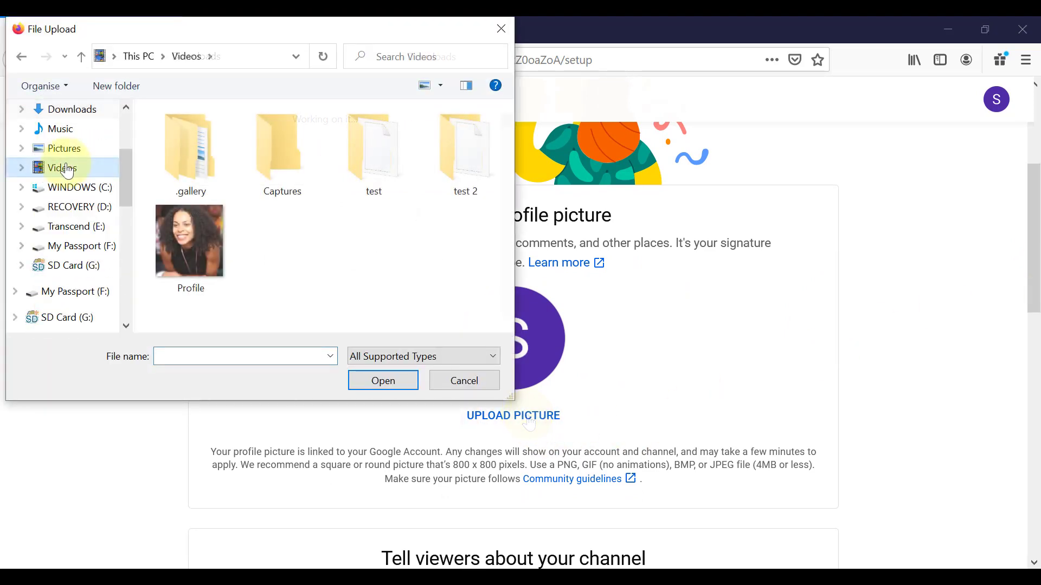
{"action": "left_click", "coordinate": [189, 241]}
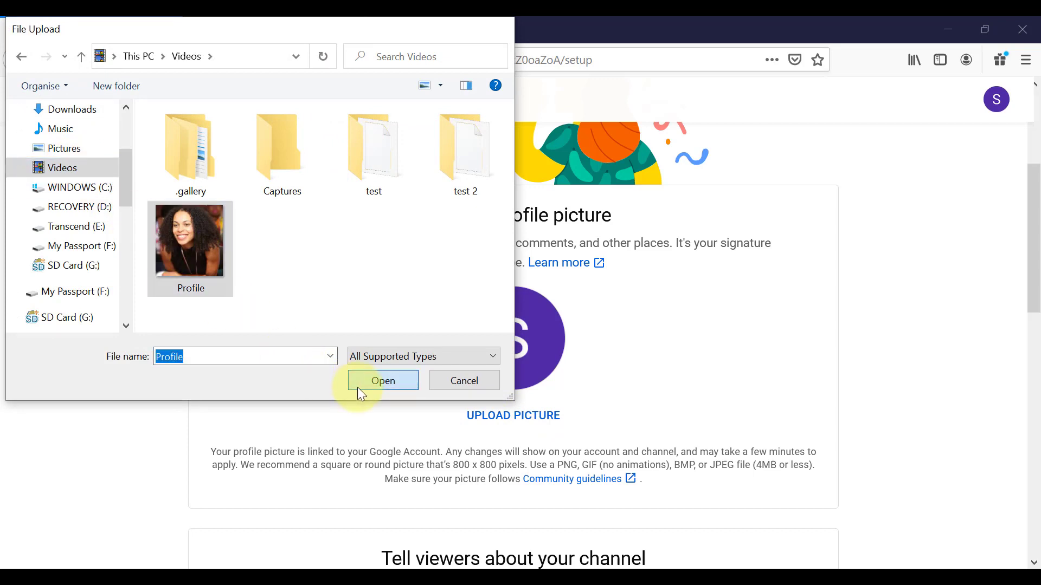
{"action": "left_click", "coordinate": [383, 381]}
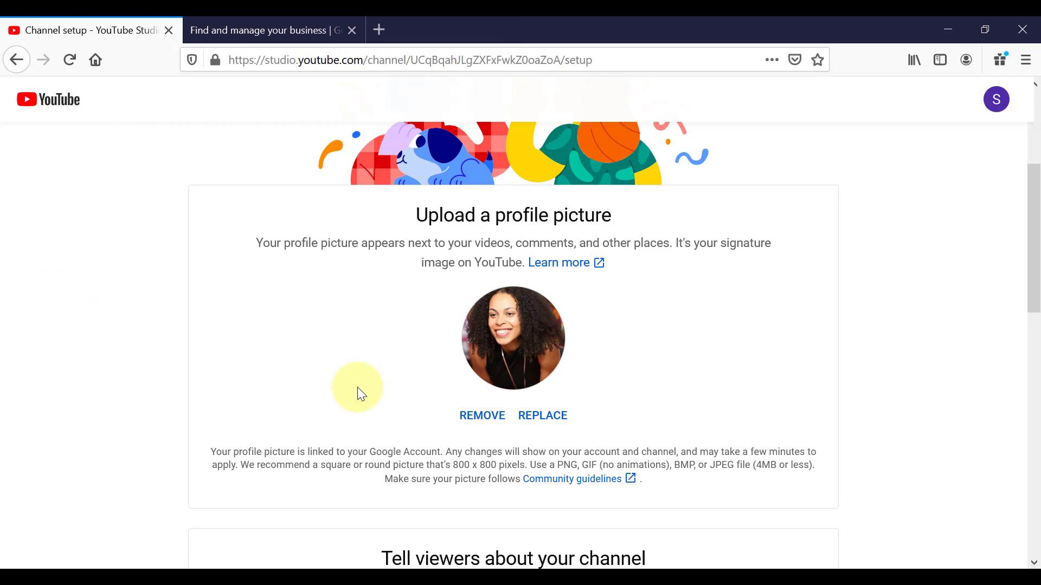
- Write the Naturalvita Tutorials channel description in the Channel description box
{"action": "scroll", "scroll_direction": "down", "scroll_amount": 3}
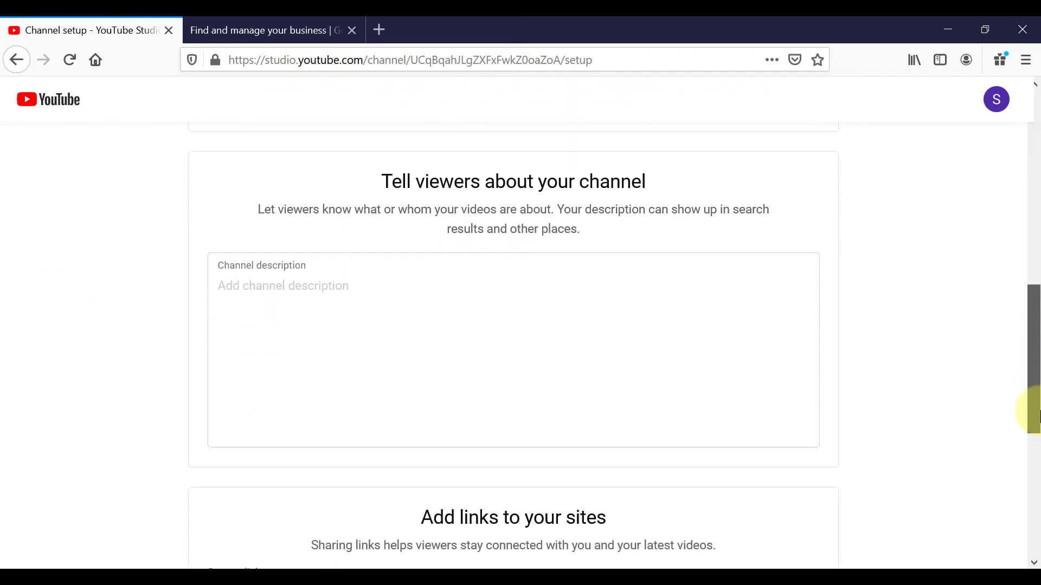
{"action": "scroll", "scroll_direction": "down", "scroll_amount": 3}
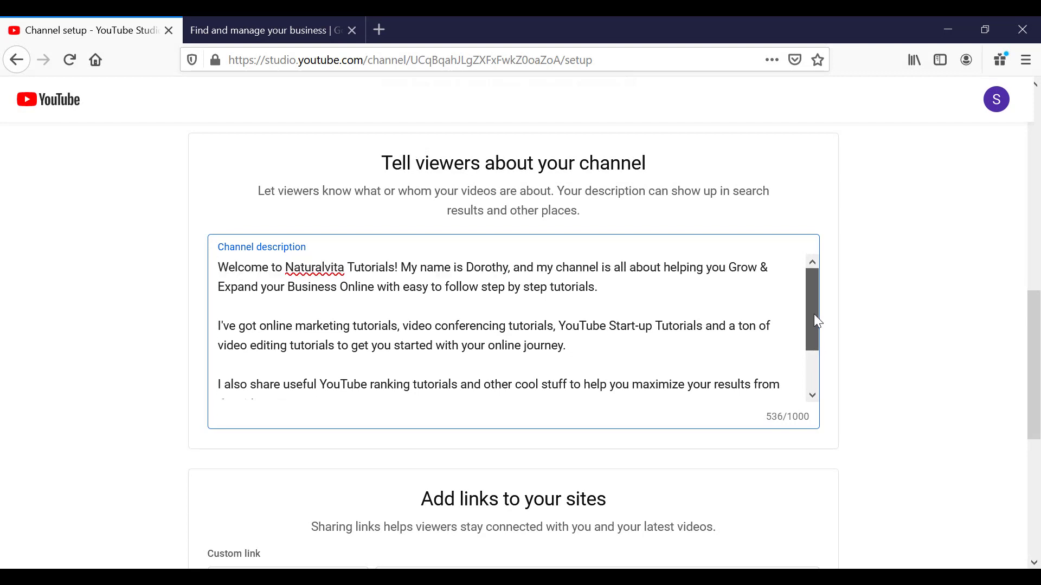
{"action": "scroll", "scroll_direction": "down", "scroll_amount": 3}
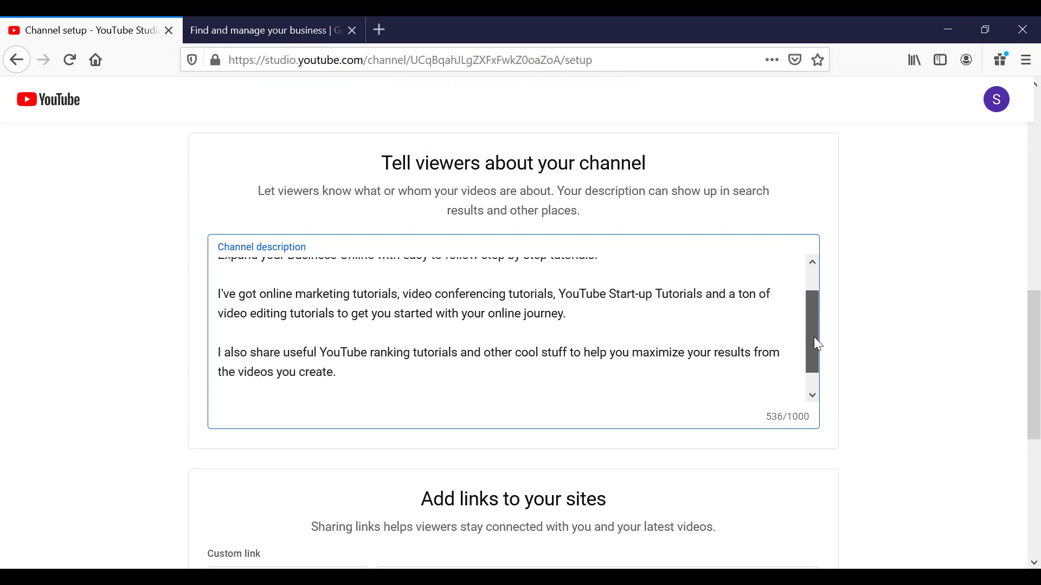
{"action": "scroll", "scroll_direction": "down", "scroll_amount": 3}
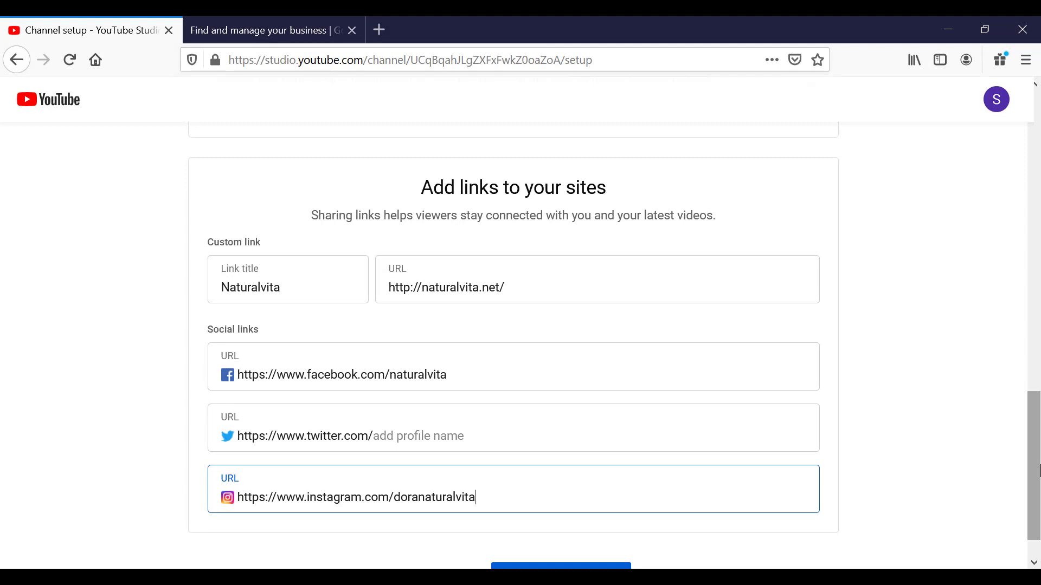
- Enter the Naturalvita custom link, Facebook and Instagram URLs, then Save and Continue
{"action": "scroll", "scroll_direction": "down", "scroll_amount": 3}
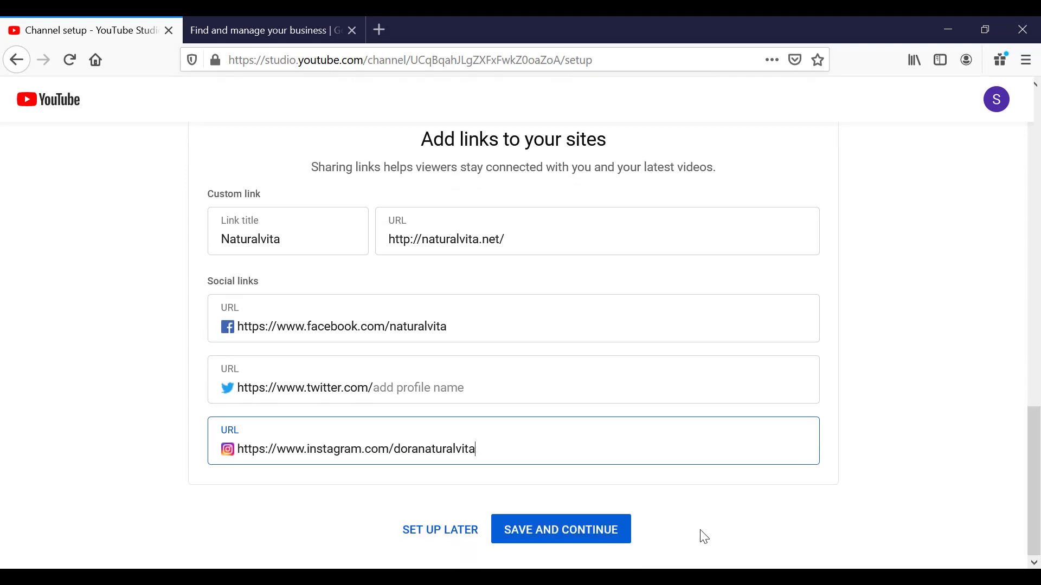
{"action": "left_click", "coordinate": [561, 529]}
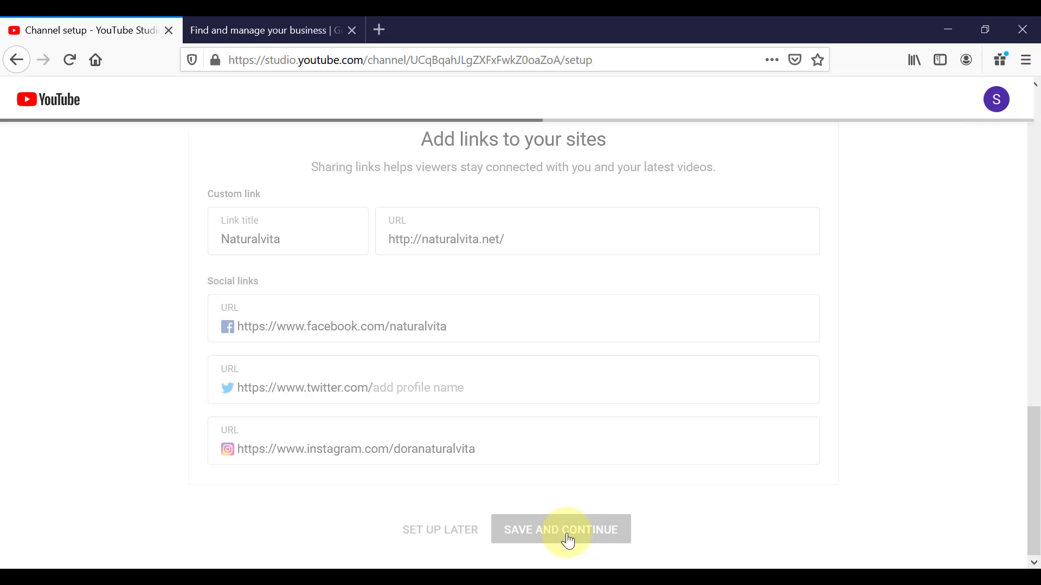
{"action": "left_click", "coordinate": [560, 530]}
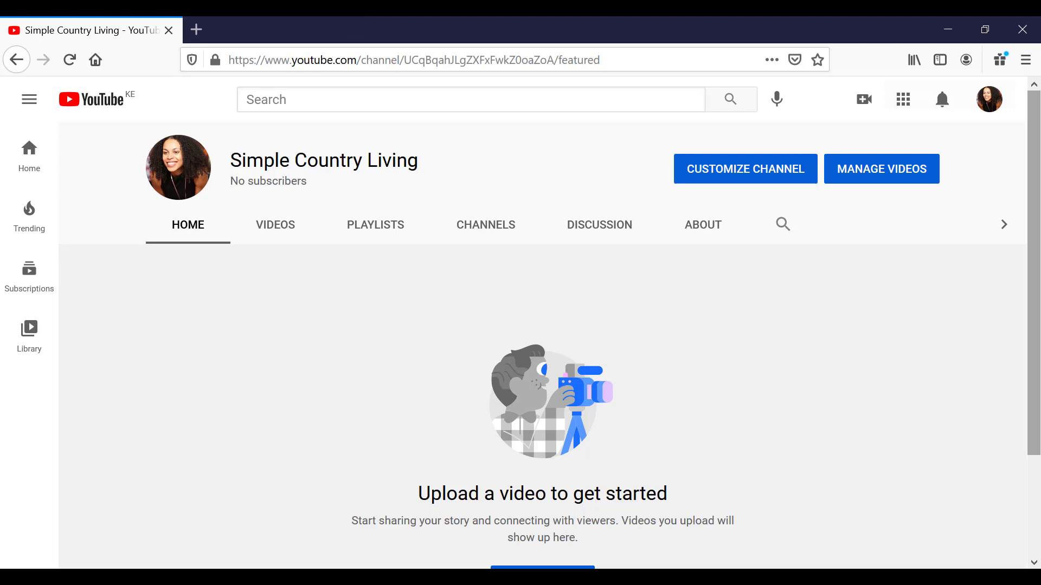
{"action": "mouse_move", "coordinate": [1000, 144]}
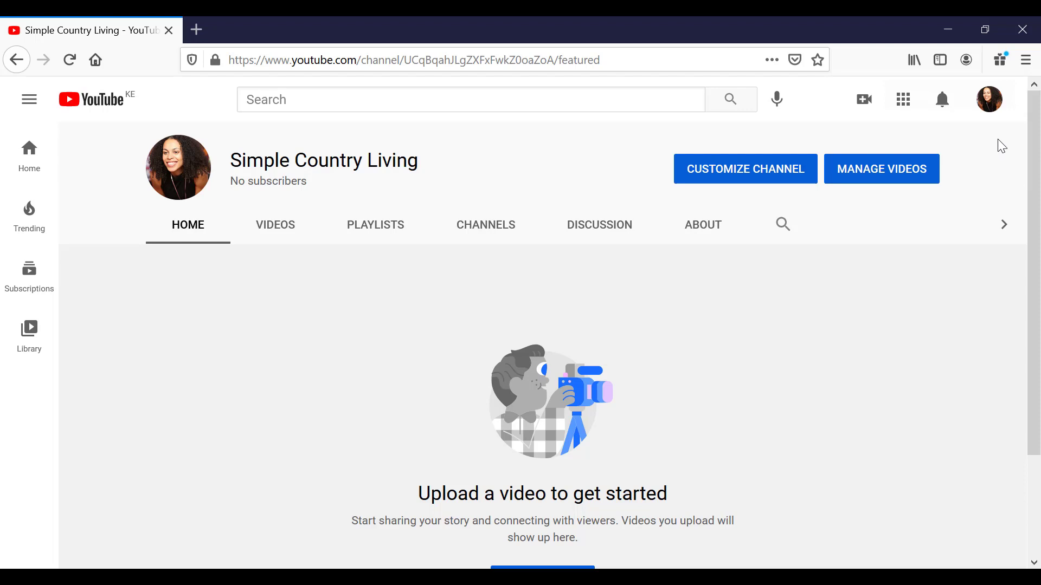
- From the channel switcher, create a second brand channel named Happy Channel
{"action": "left_click", "coordinate": [989, 110]}
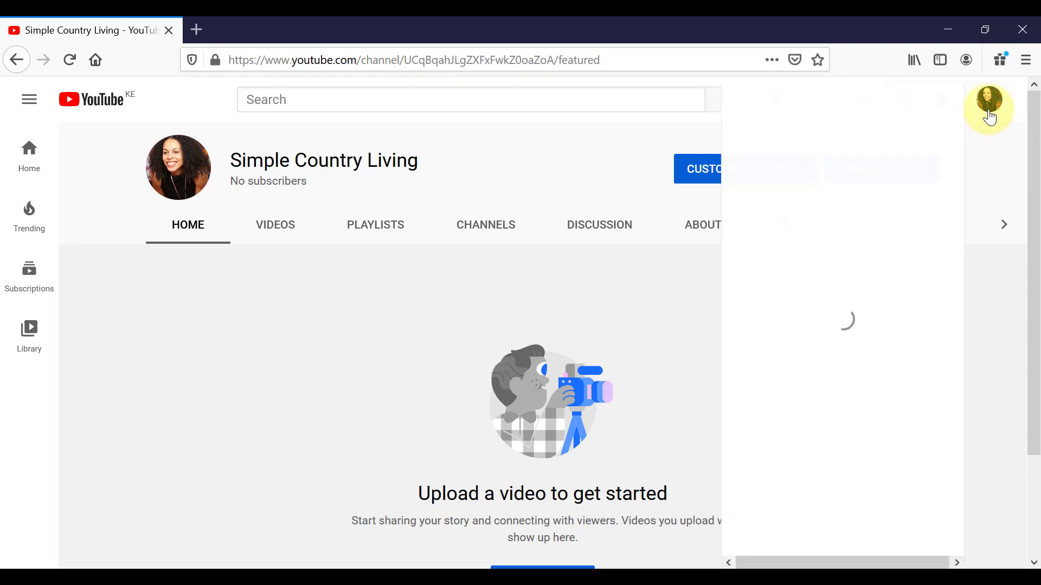
{"action": "left_click", "coordinate": [988, 109]}
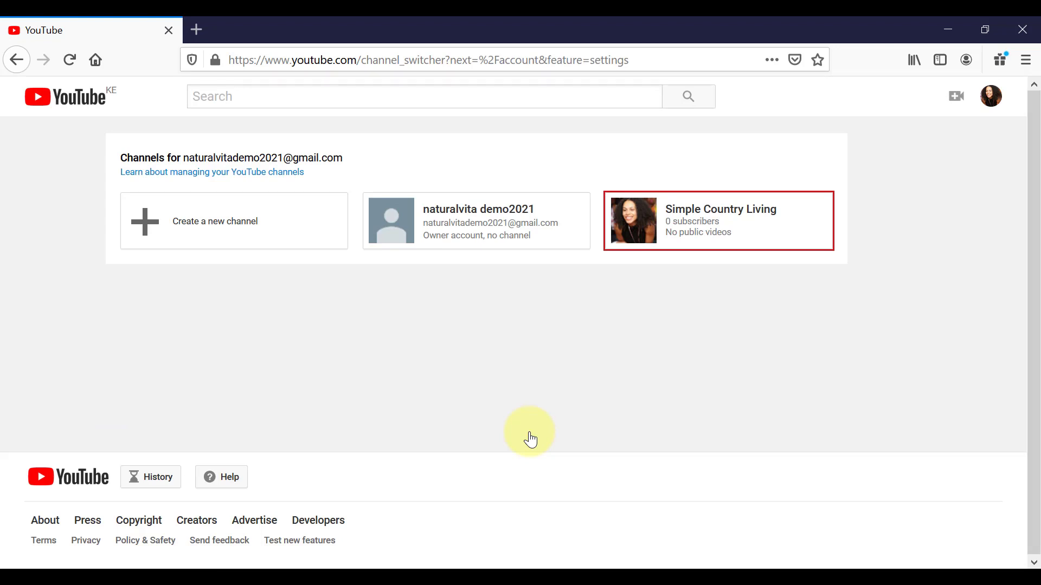
{"action": "mouse_move", "coordinate": [248, 237]}
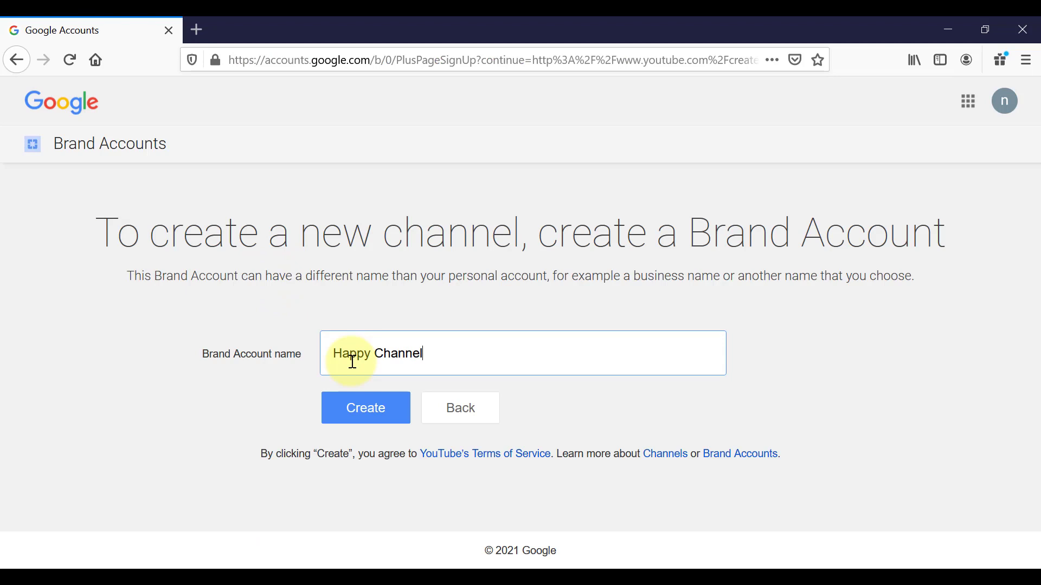
{"action": "left_click", "coordinate": [365, 407]}
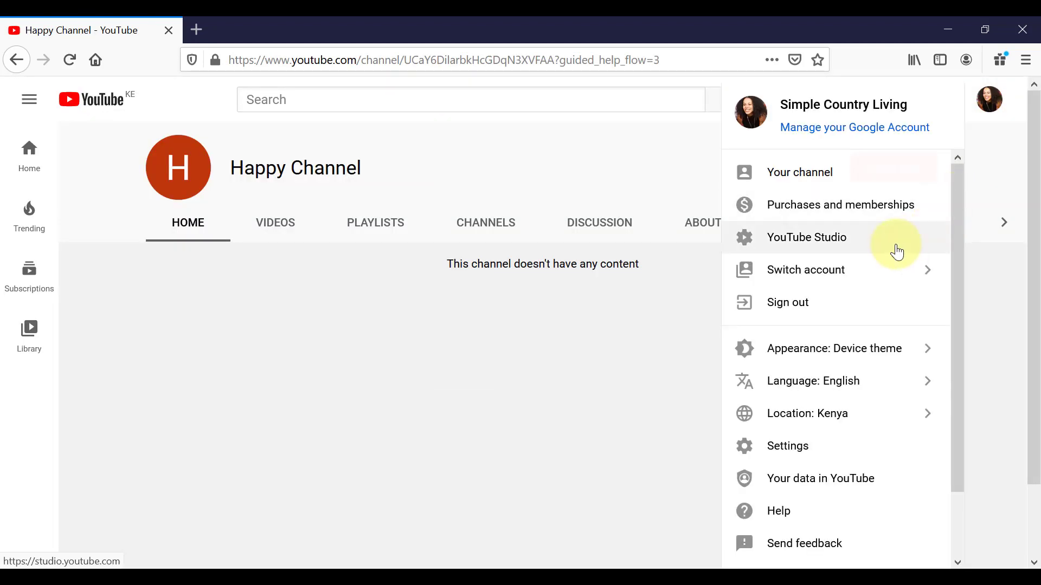
- Switch the active account back to the Simple Country Living channel
{"action": "left_click", "coordinate": [806, 269]}
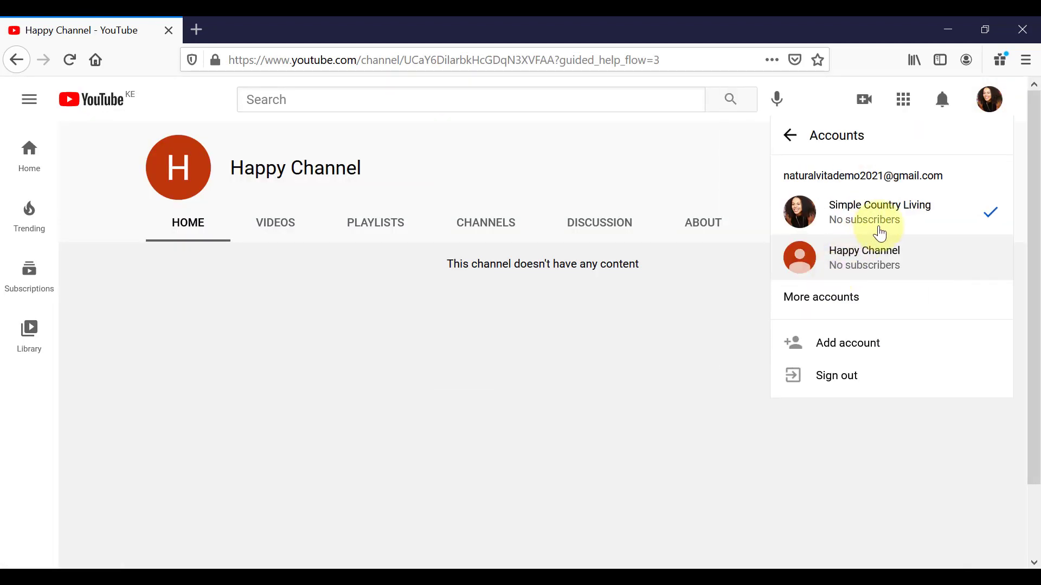
{"action": "left_click", "coordinate": [879, 211]}
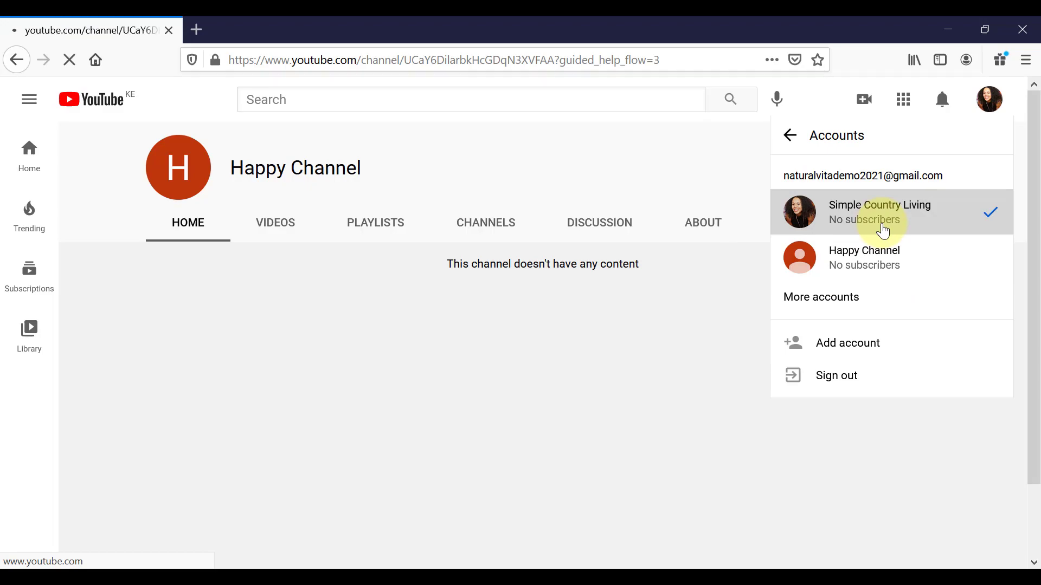
{"action": "left_click", "coordinate": [880, 213]}
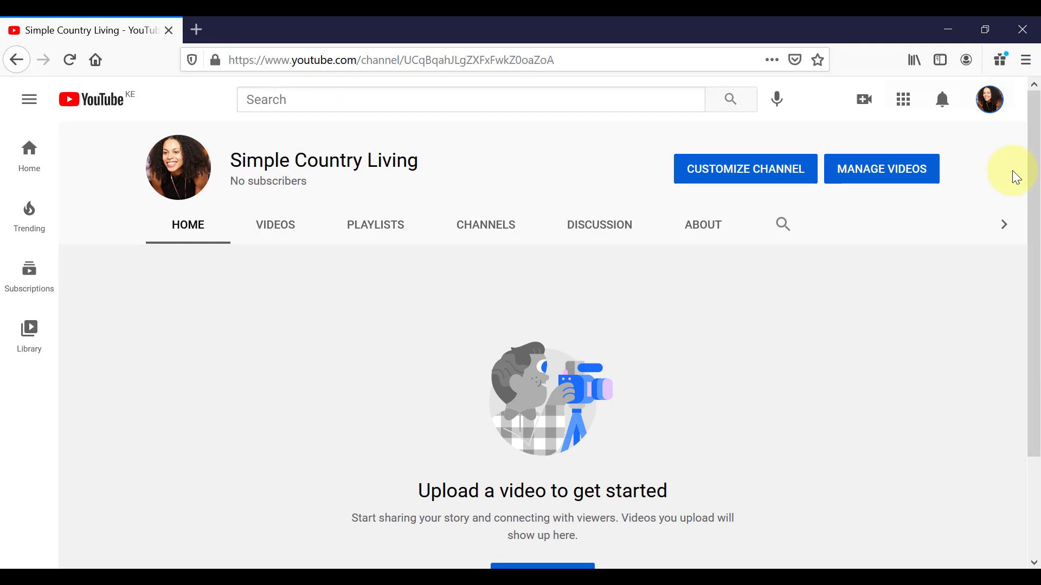
- View channel feature eligibility via Settings > Channel status and features, expanding phone-verification features
{"action": "left_click", "coordinate": [989, 100]}
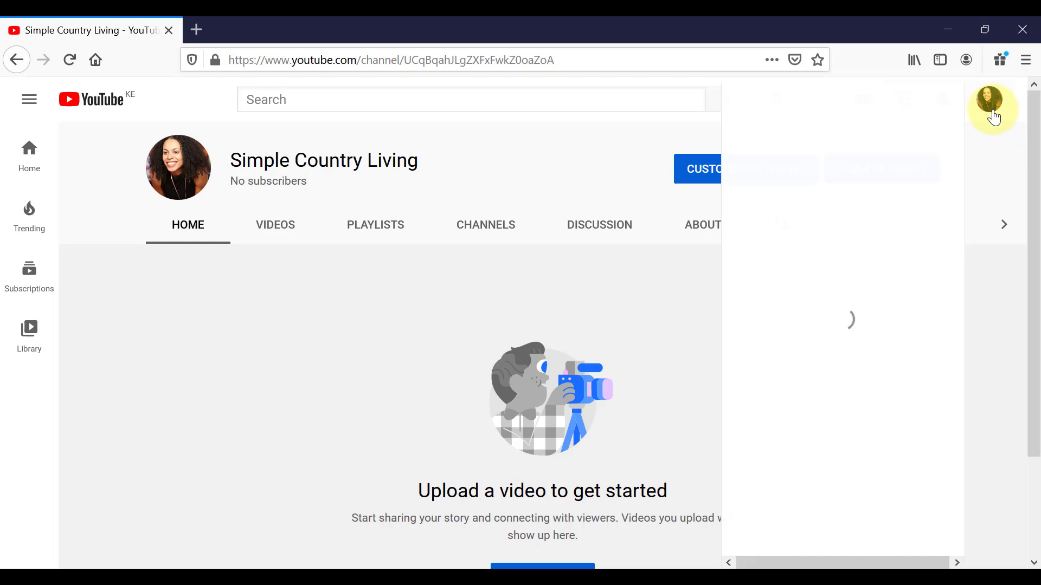
{"action": "left_click", "coordinate": [991, 109]}
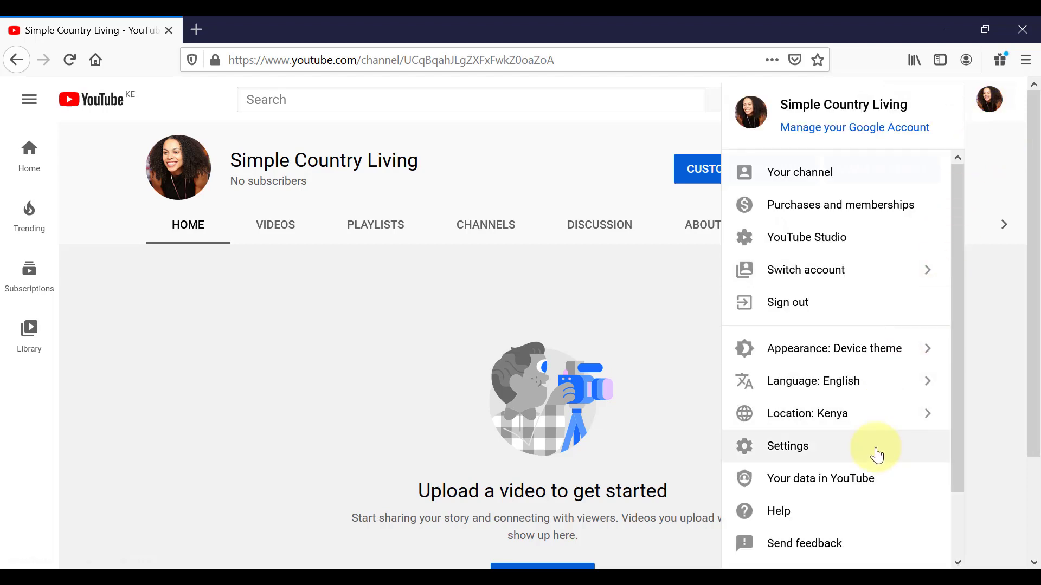
{"action": "left_click", "coordinate": [787, 446]}
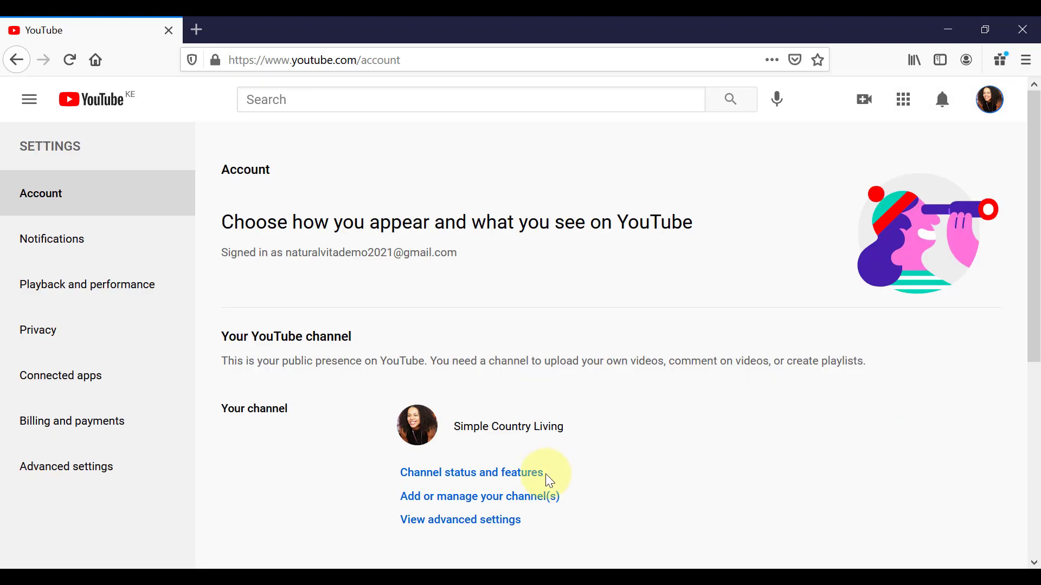
{"action": "left_click", "coordinate": [471, 472]}
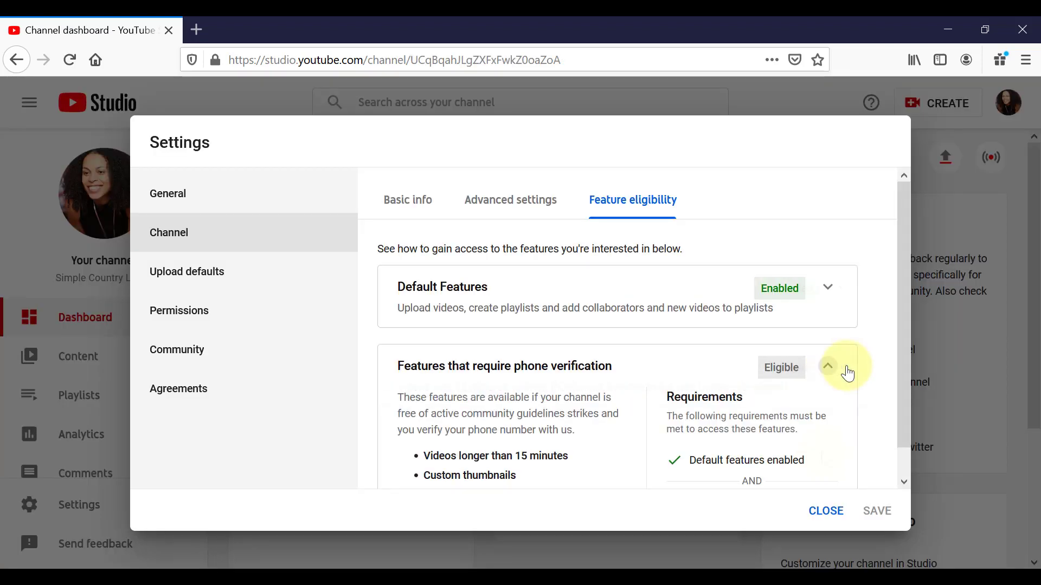
{"action": "scroll", "scroll_direction": "down", "scroll_amount": 3}
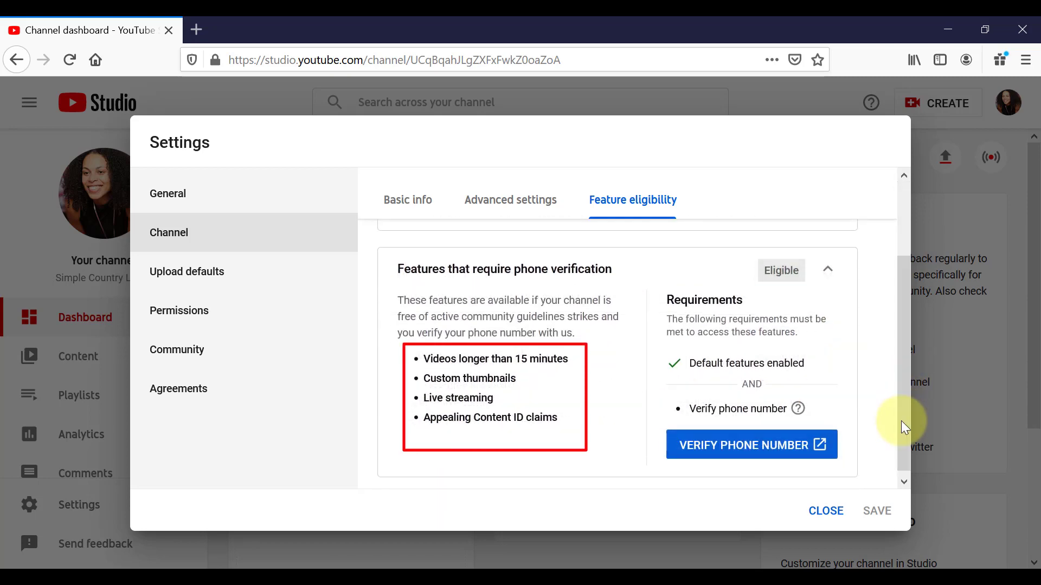